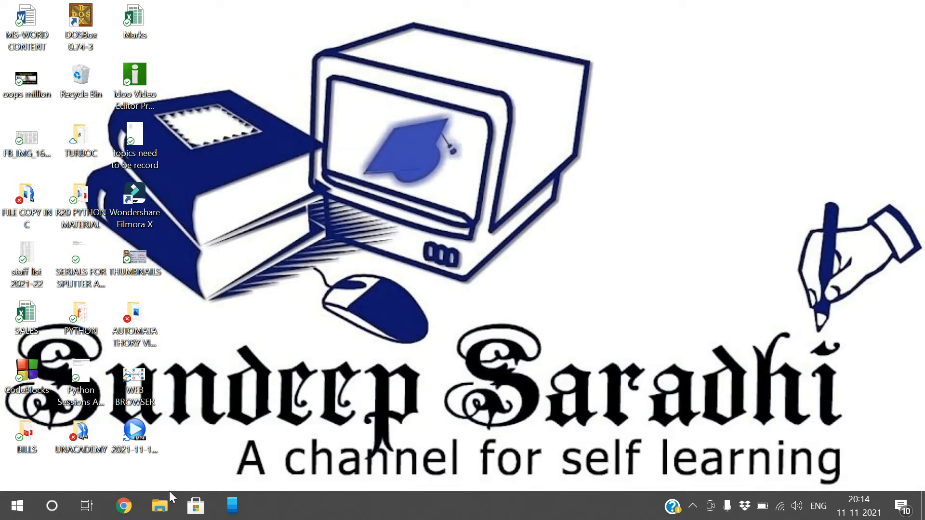
mouse_move(715, 506)
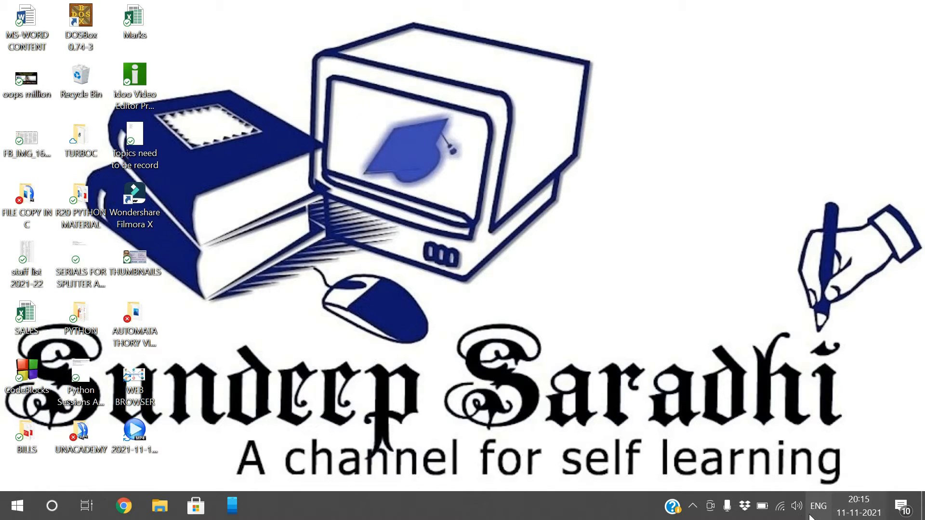
mouse_move(696, 507)
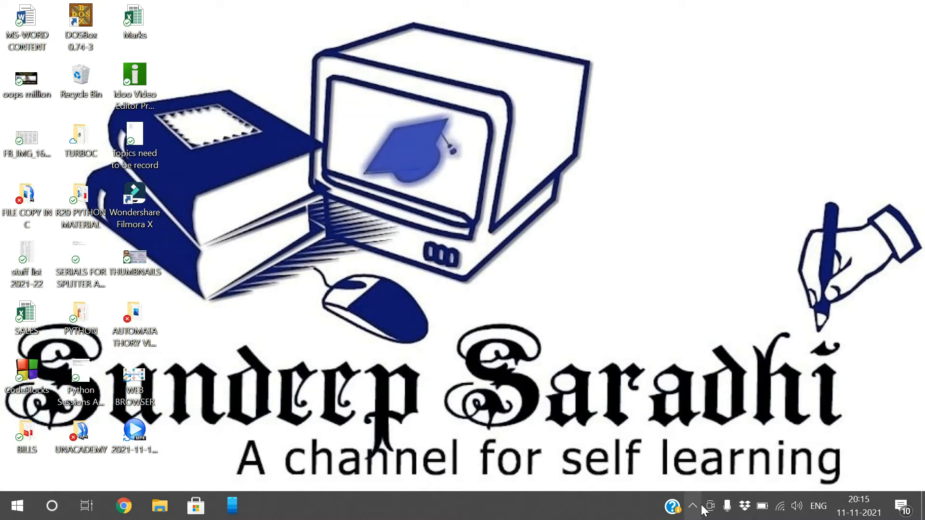
mouse_move(696, 506)
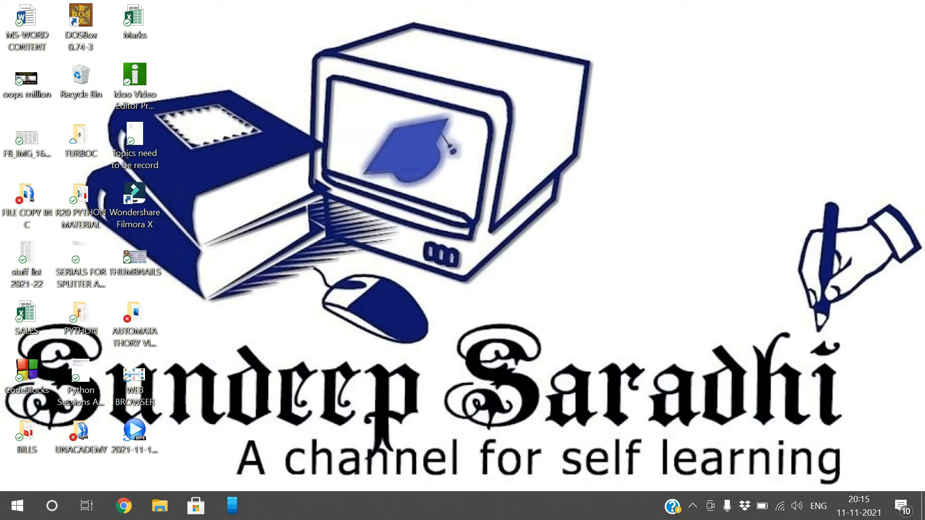
- Open Taskbar settings from the taskbar's right-click menu and scroll to the Notification area
right_click(484, 515)
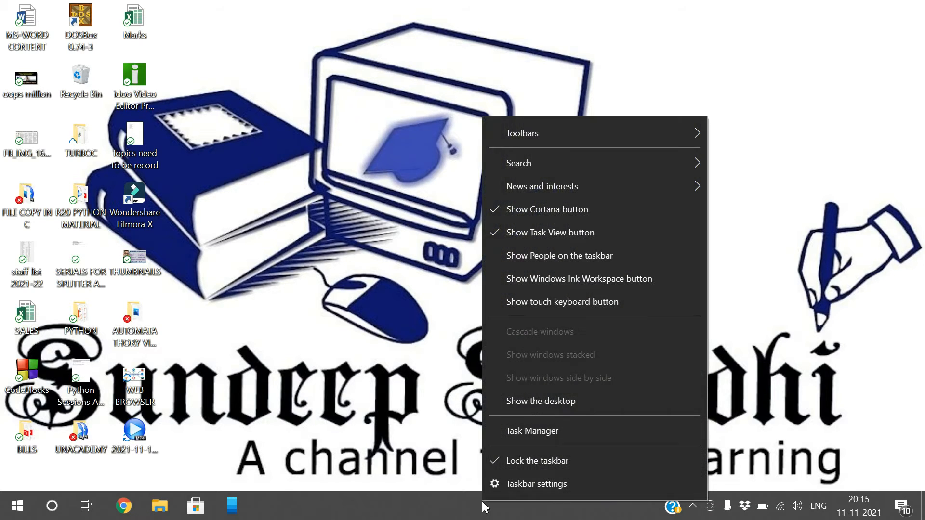
mouse_move(549, 496)
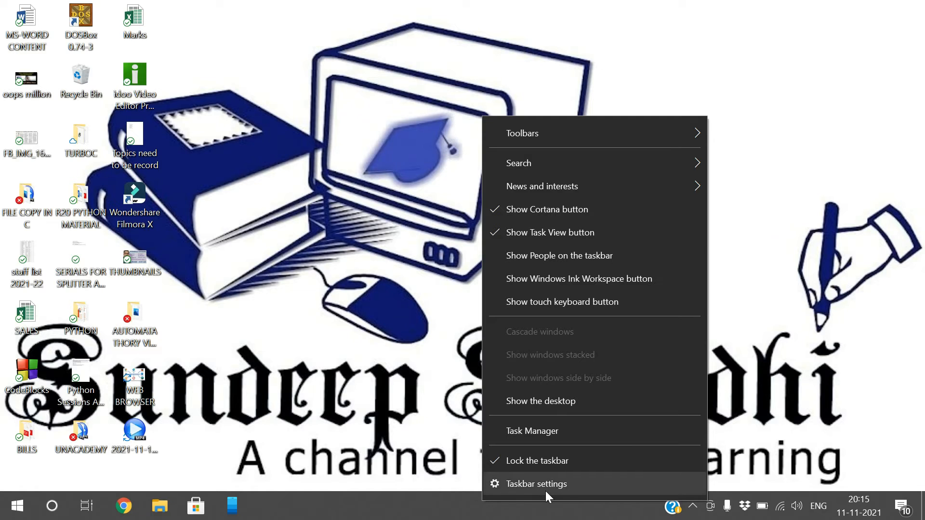
left_click(536, 484)
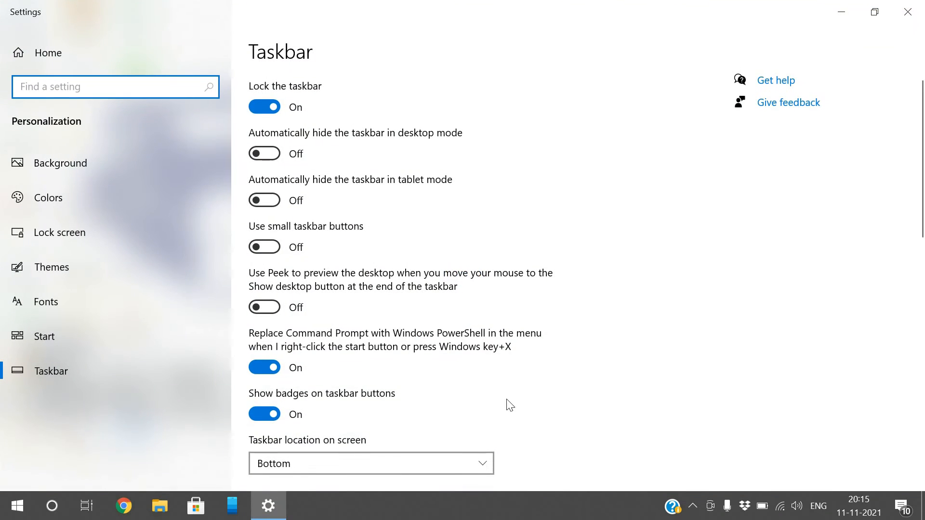
scroll("down", 3)
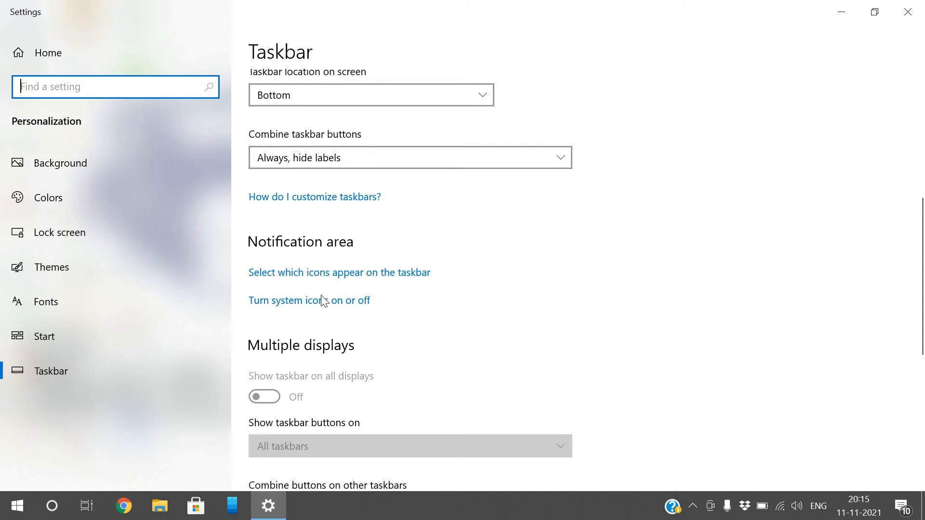
mouse_move(317, 285)
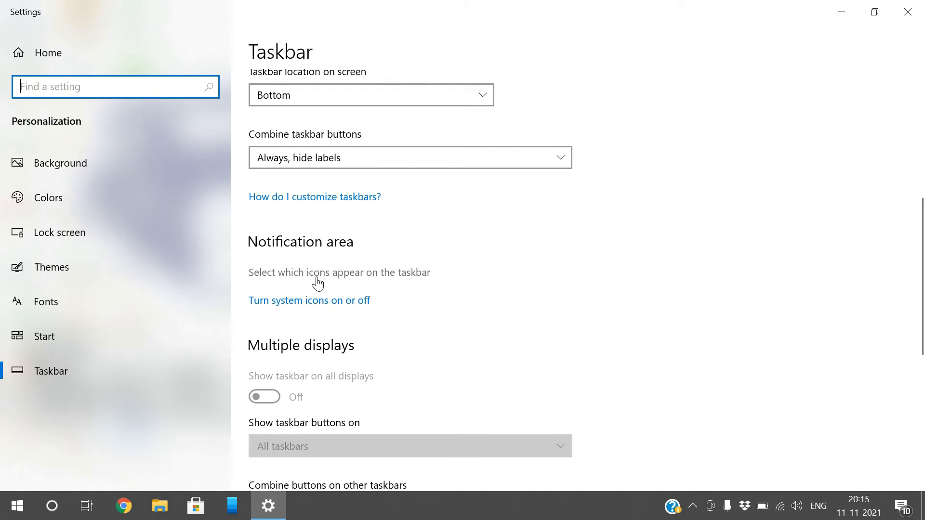
mouse_move(288, 309)
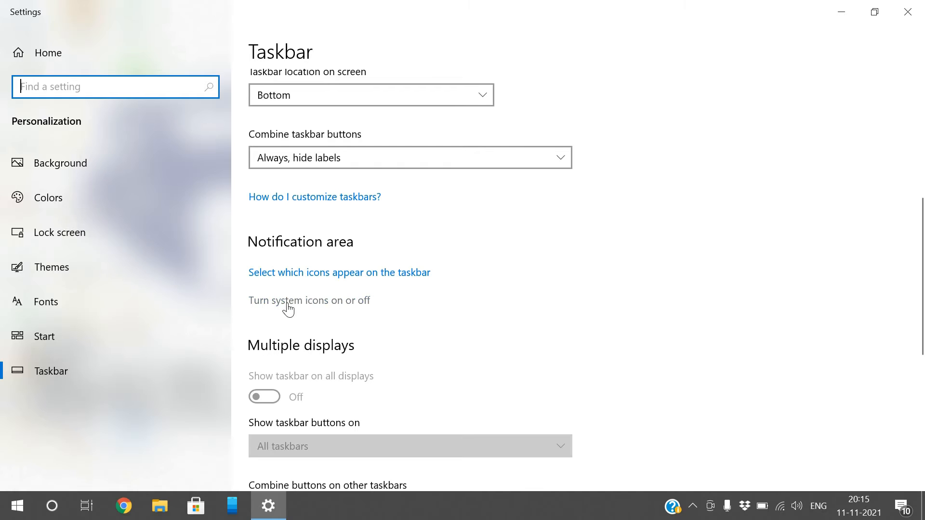
mouse_move(346, 312)
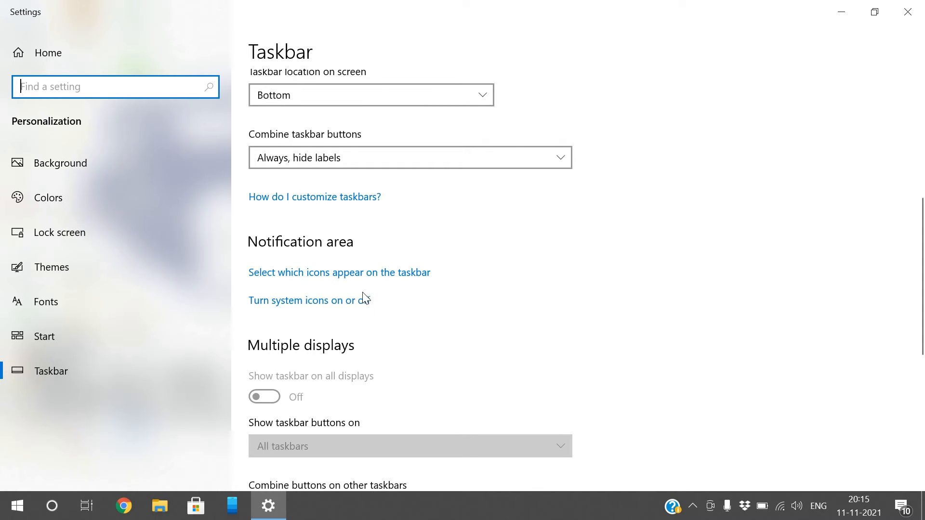
mouse_move(780, 506)
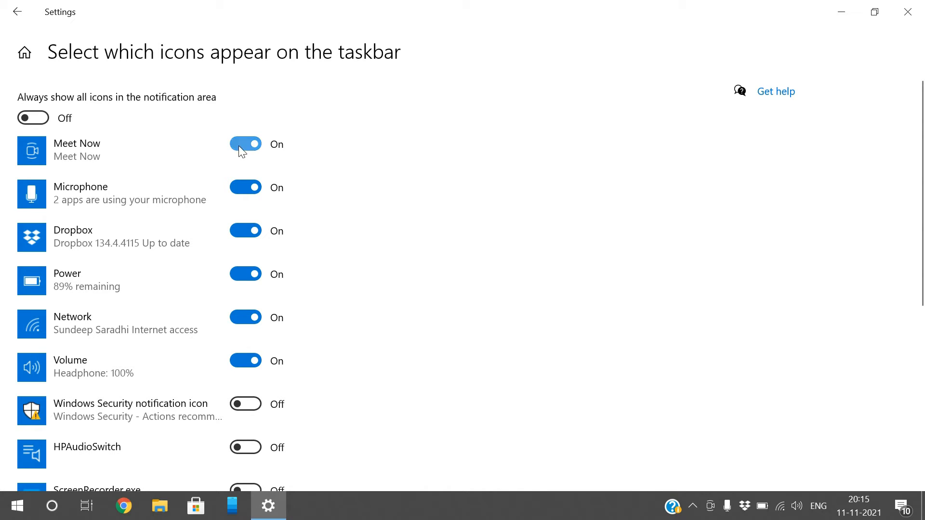
mouse_move(712, 508)
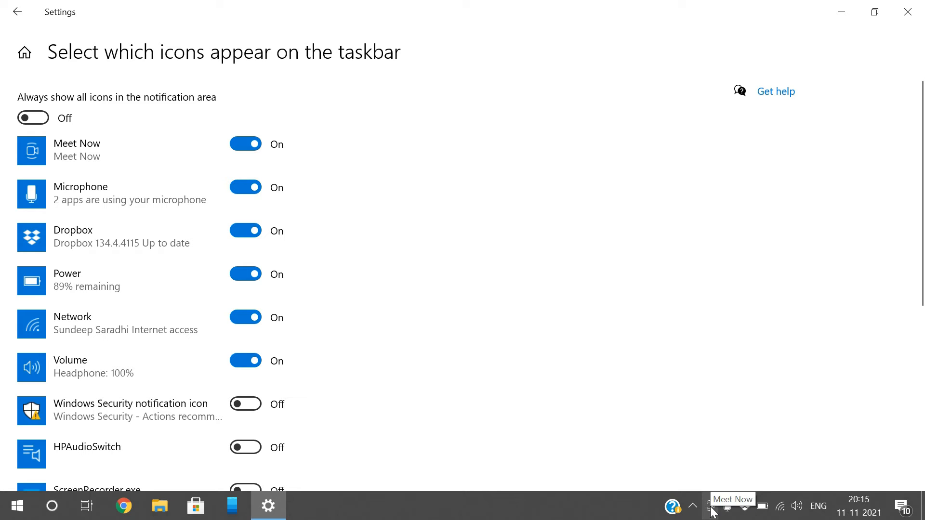
- Switch the Meet Now and Microphone taskbar icon toggles to Off
left_click(245, 144)
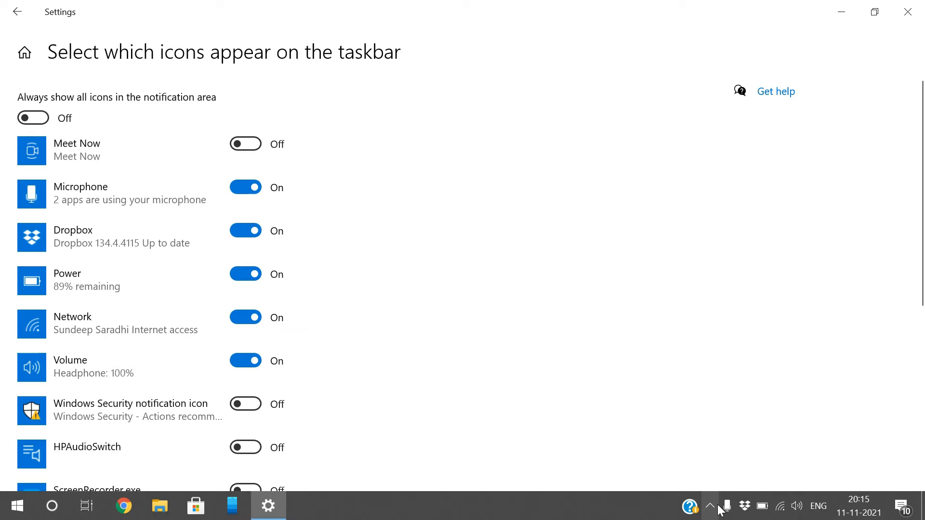
mouse_move(222, 183)
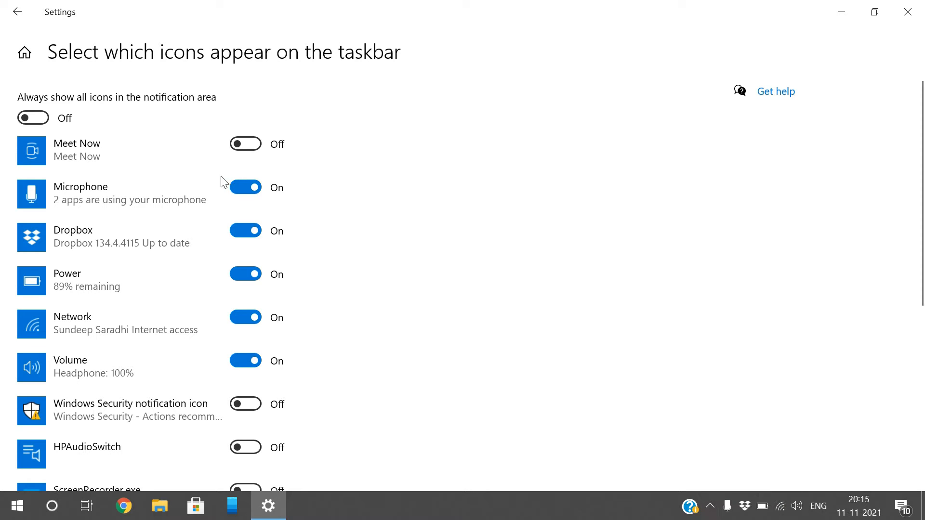
left_click(245, 144)
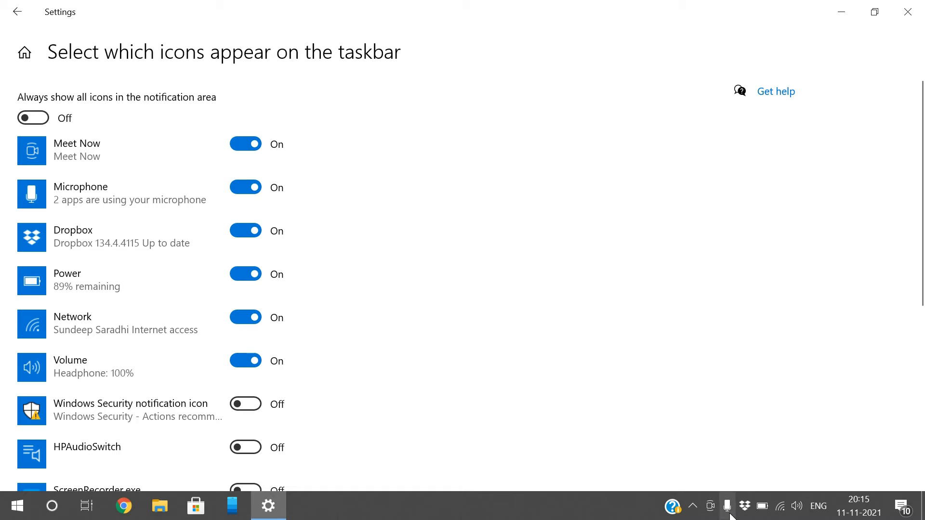
left_click(245, 188)
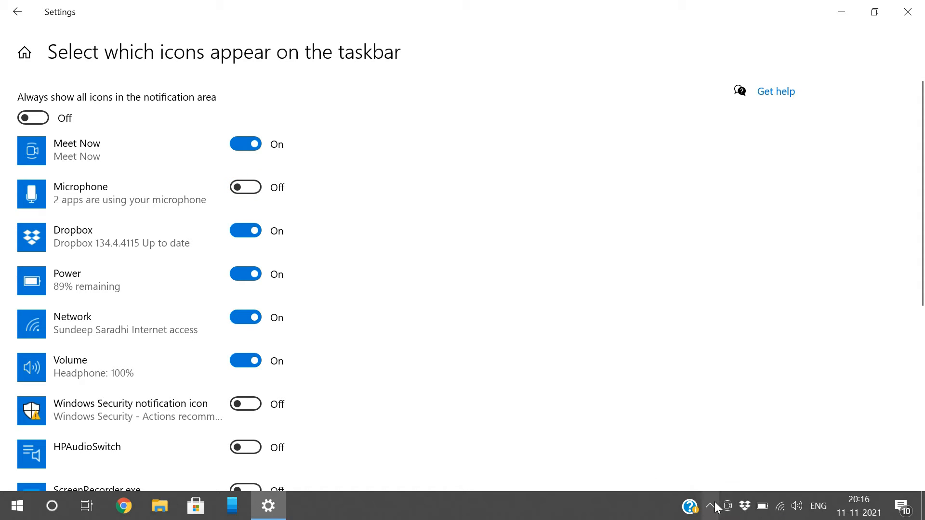
mouse_move(361, 354)
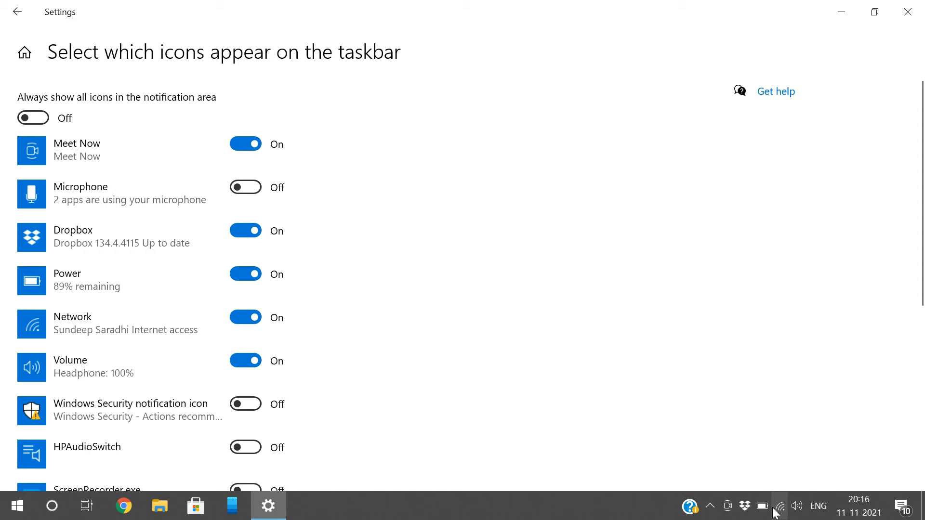
mouse_move(286, 311)
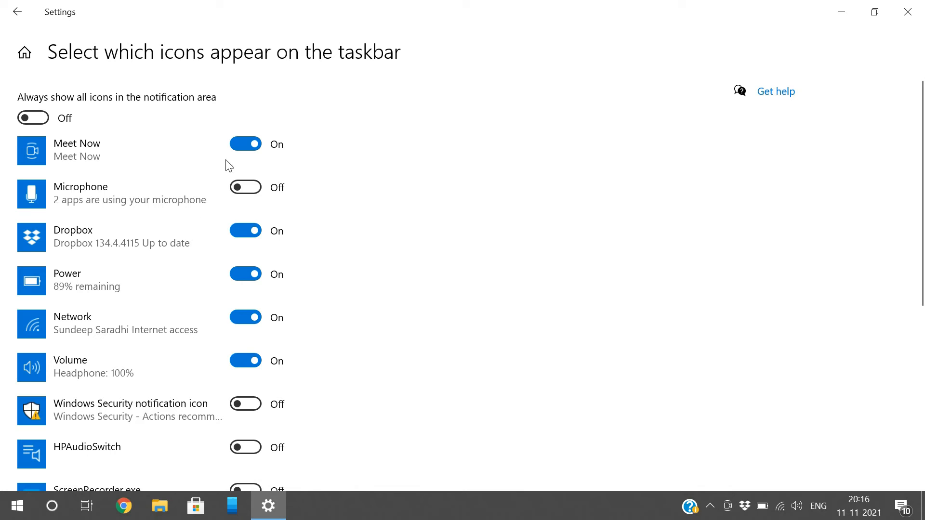
left_click(245, 144)
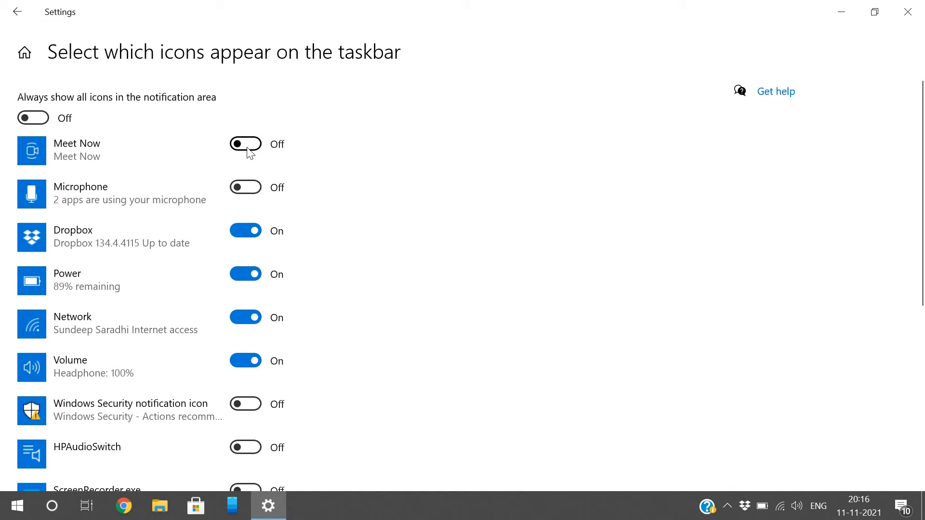
scroll("down", 3)
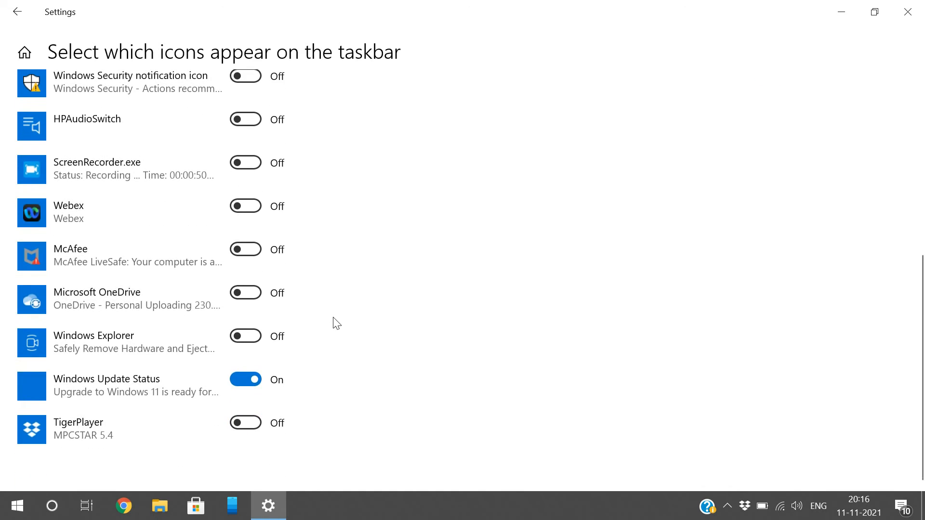
mouse_move(351, 474)
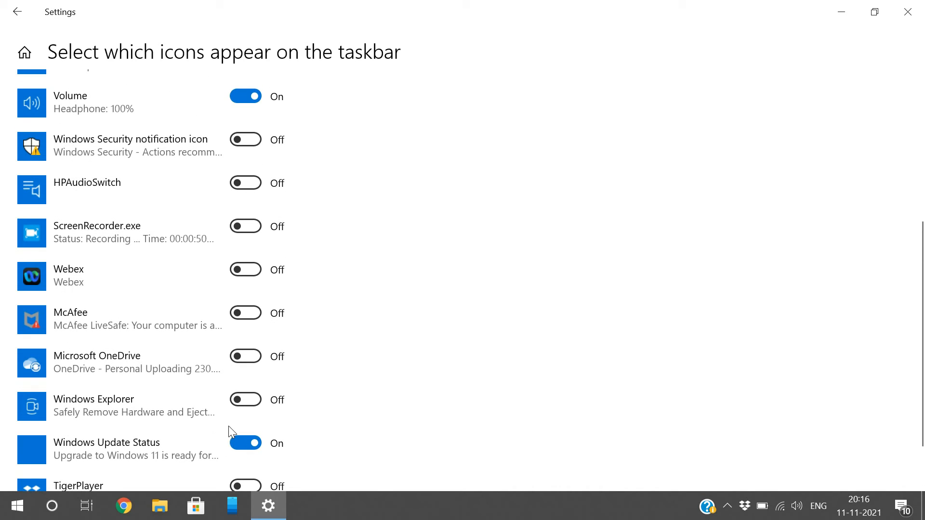
scroll("up", 3)
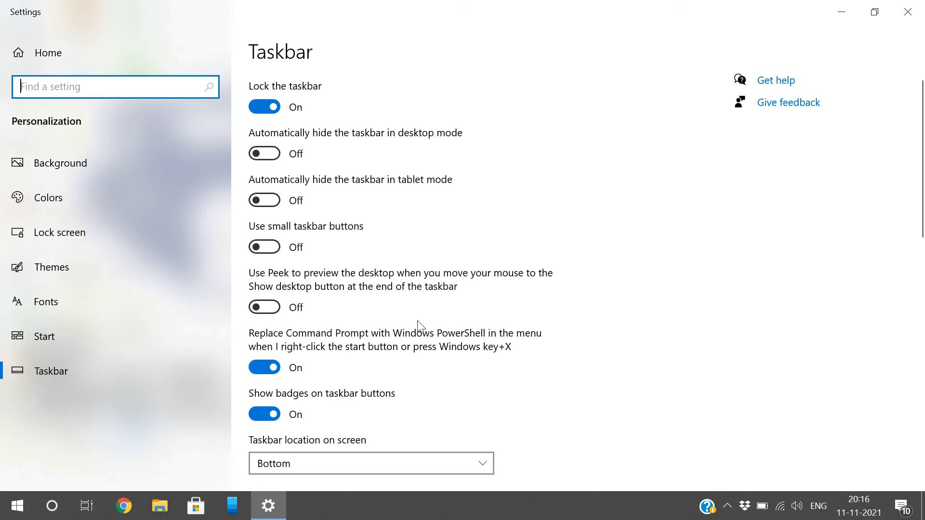
- Open 'Turn system icons on or off' and toggle the Clock off, then back on
scroll("down", 3)
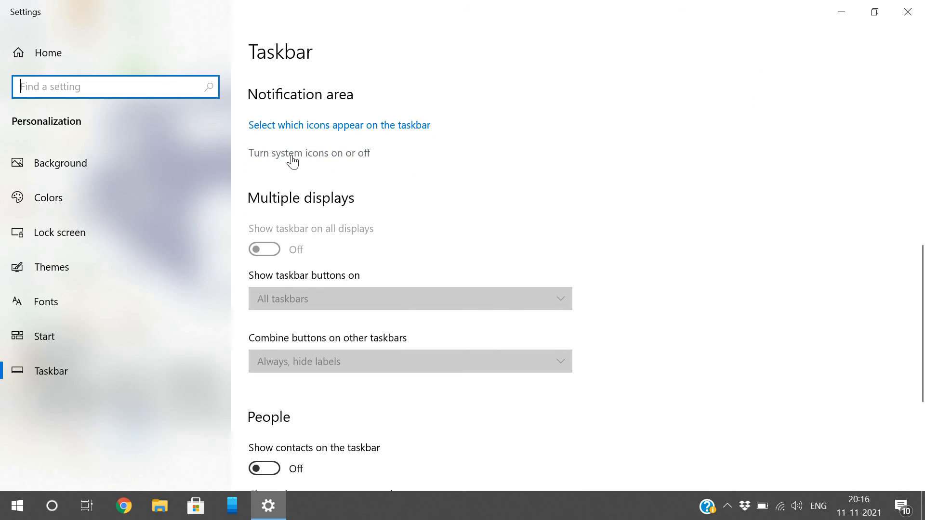
left_click(293, 154)
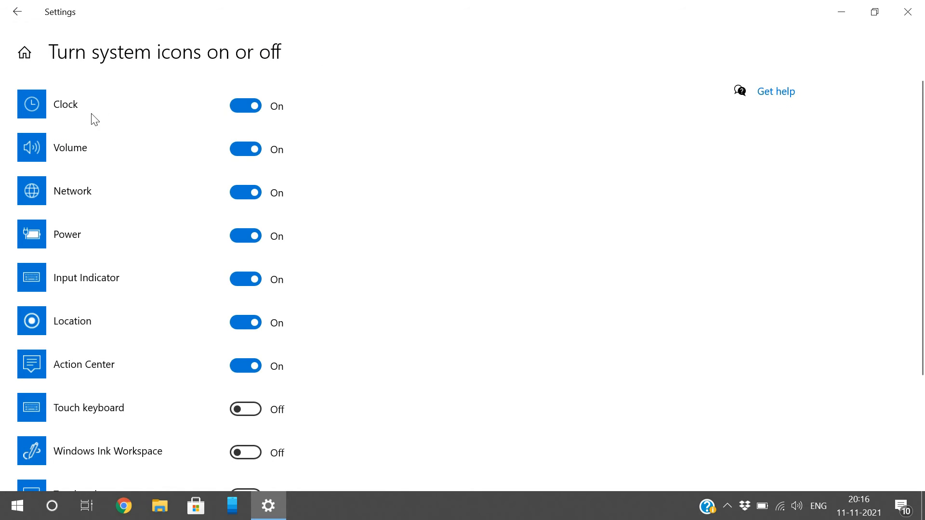
mouse_move(845, 507)
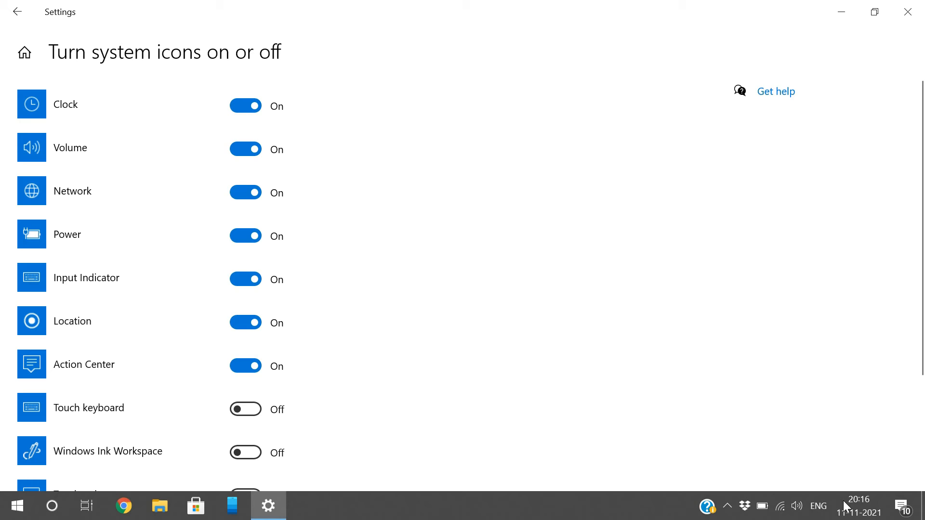
mouse_move(857, 504)
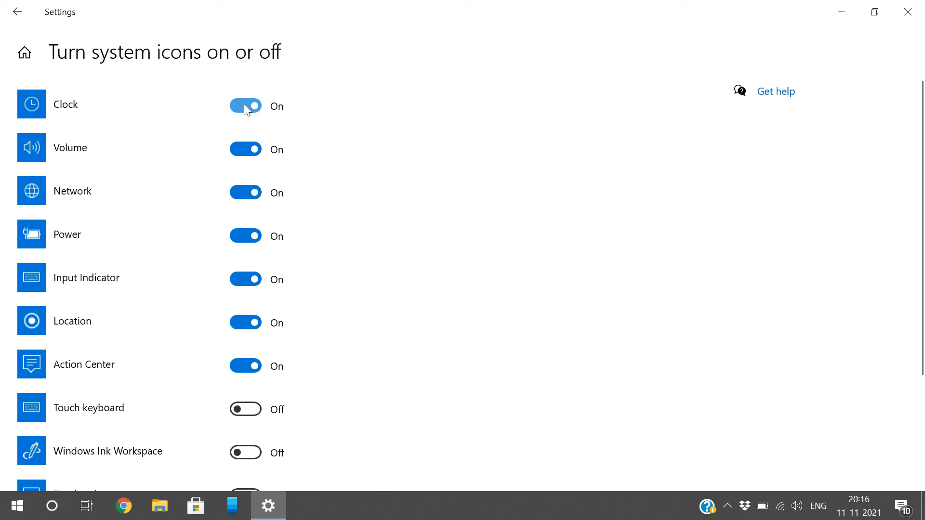
left_click(246, 106)
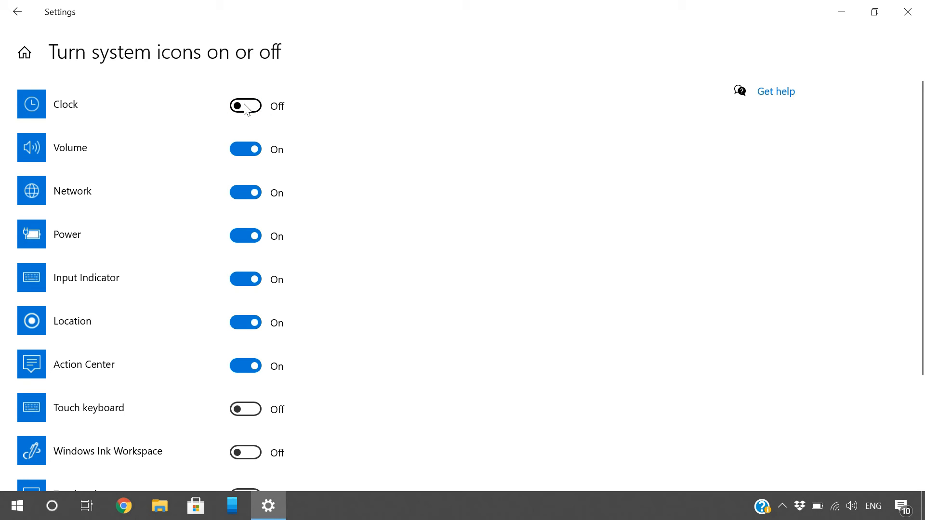
mouse_move(882, 513)
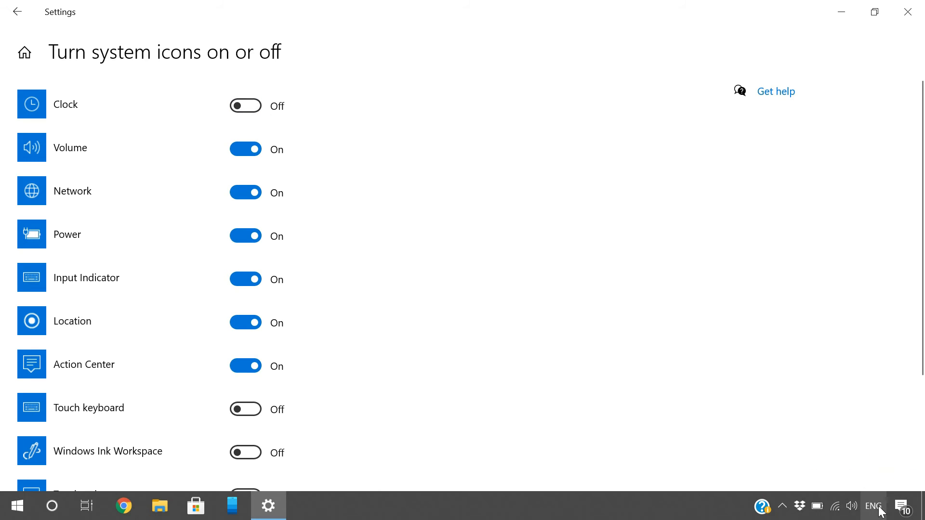
mouse_move(894, 513)
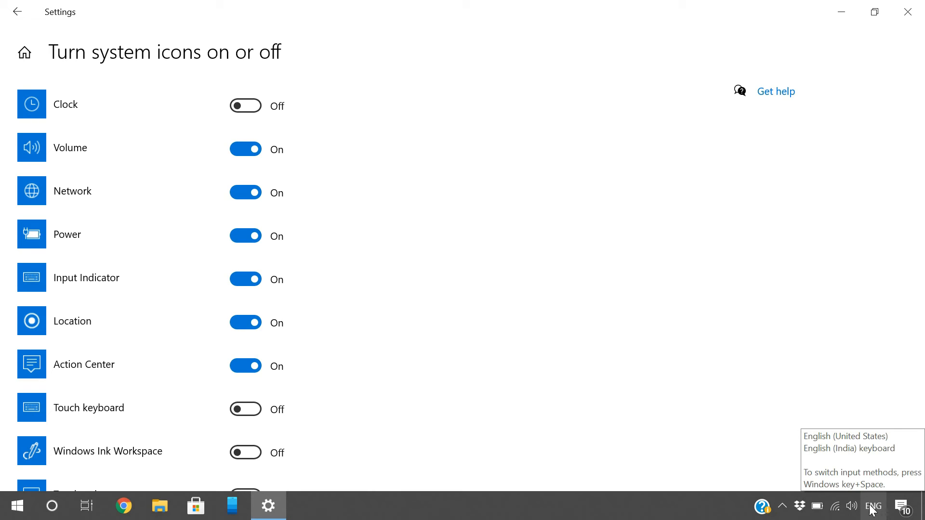
left_click(245, 106)
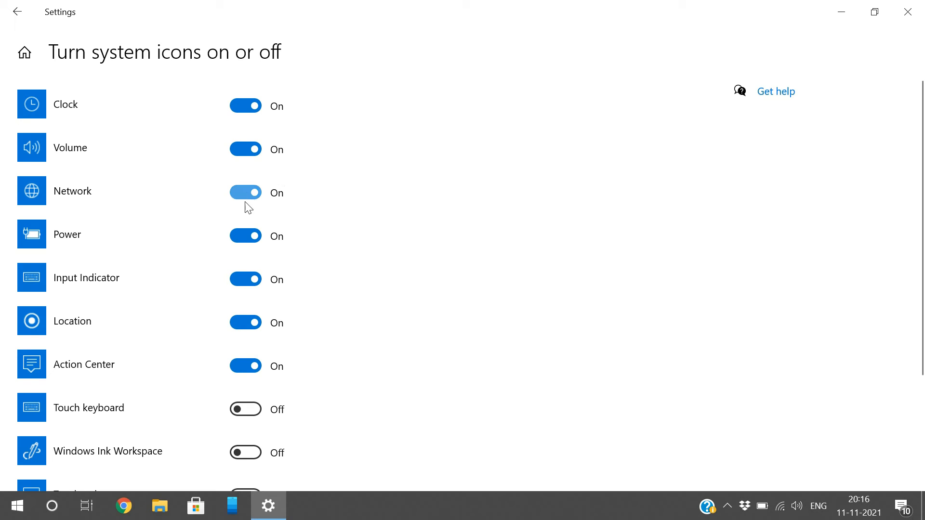
- Toggle Action Center off and back on, then switch the Microphone icon Off
scroll("down", 3)
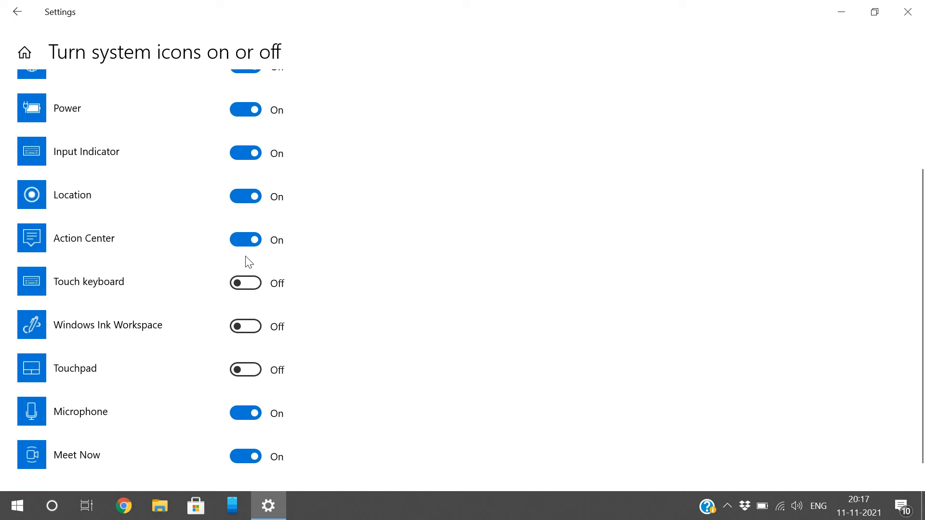
left_click(245, 240)
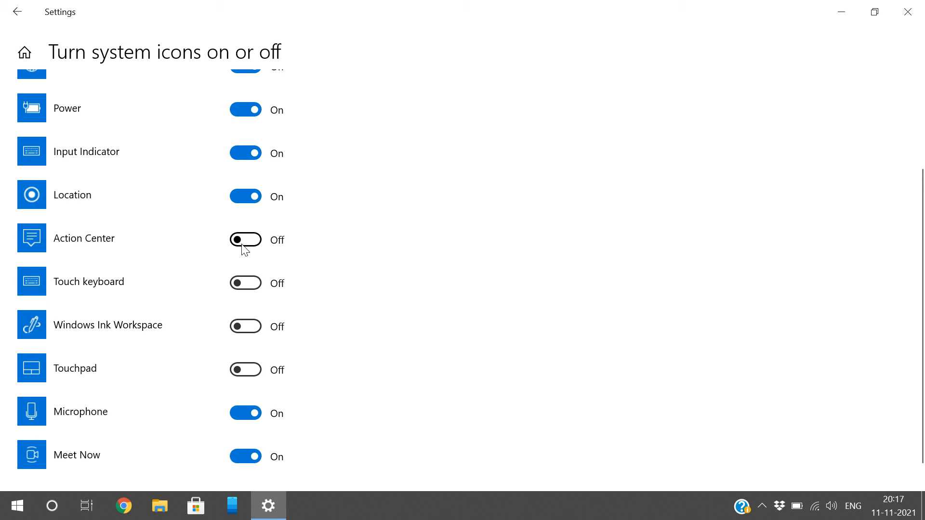
left_click(245, 240)
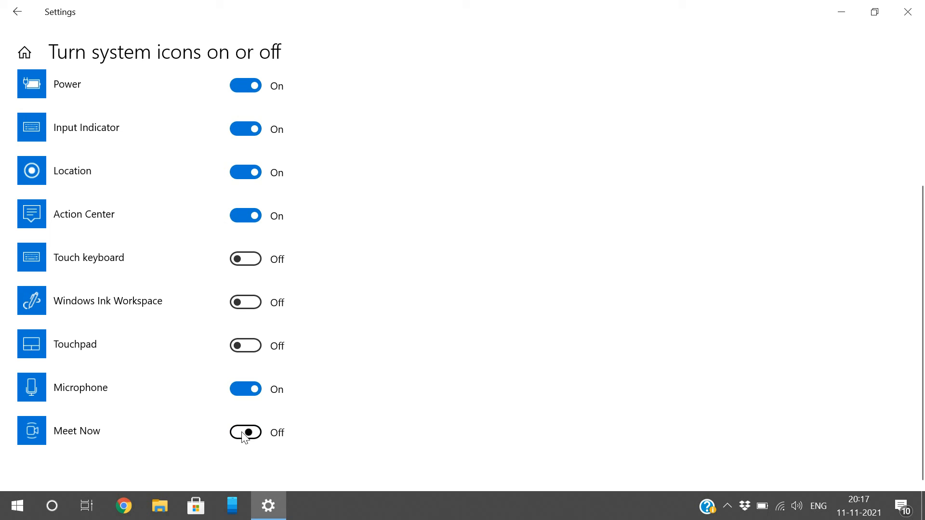
left_click(246, 389)
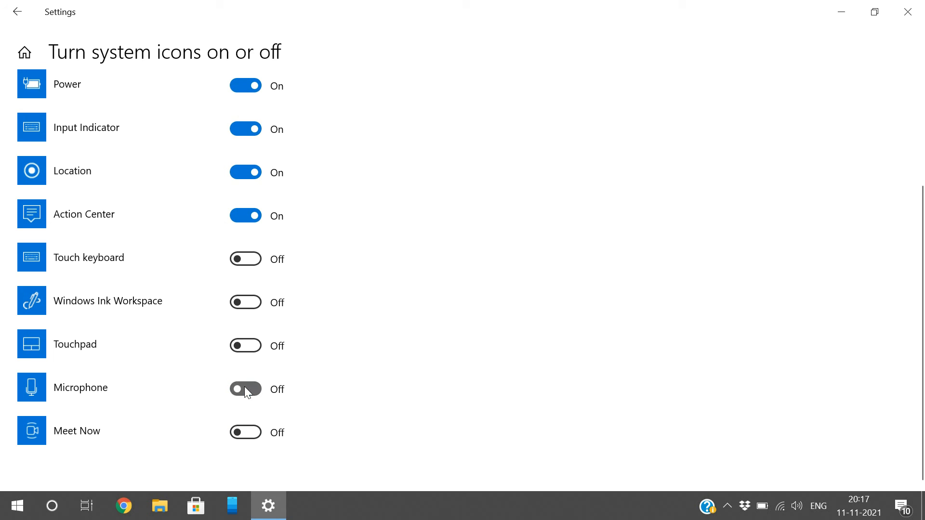
scroll("up", 3)
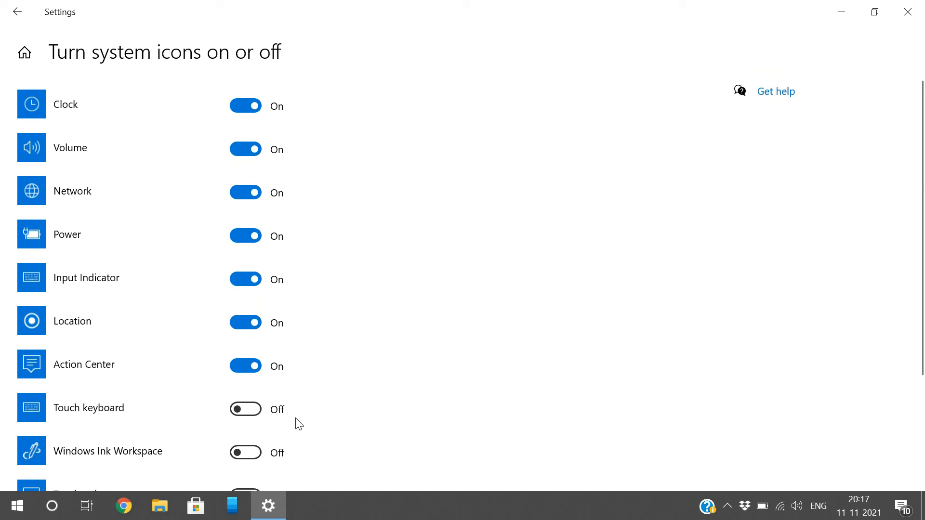
mouse_move(48, 31)
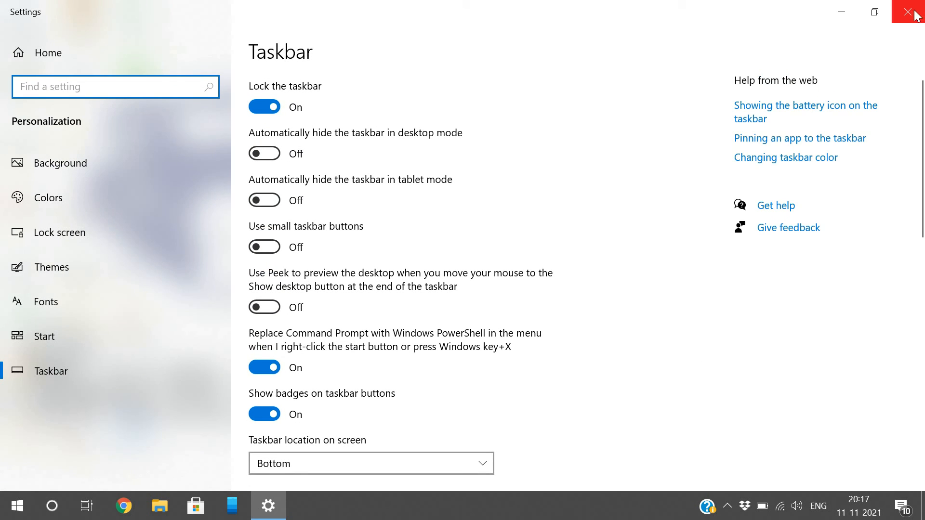
- Close the Settings window to return to the desktop
left_click(908, 11)
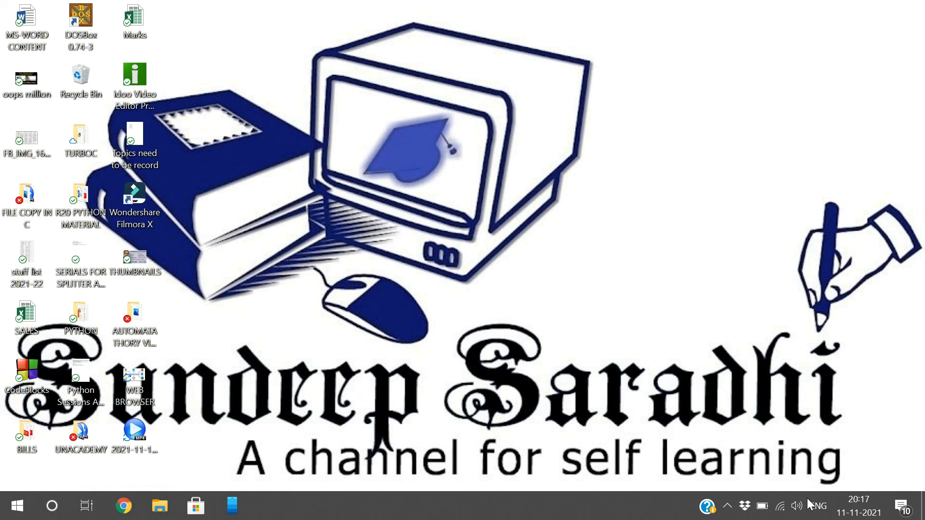
mouse_move(794, 491)
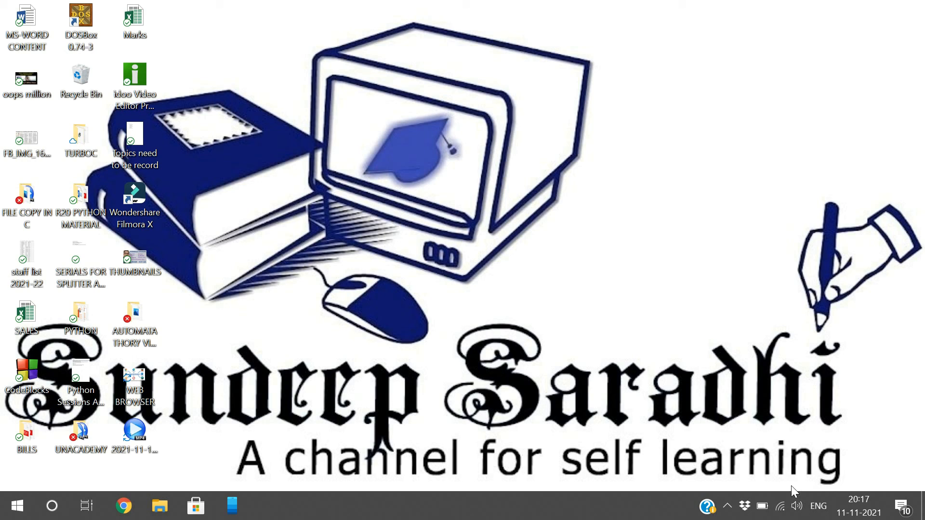
mouse_move(761, 506)
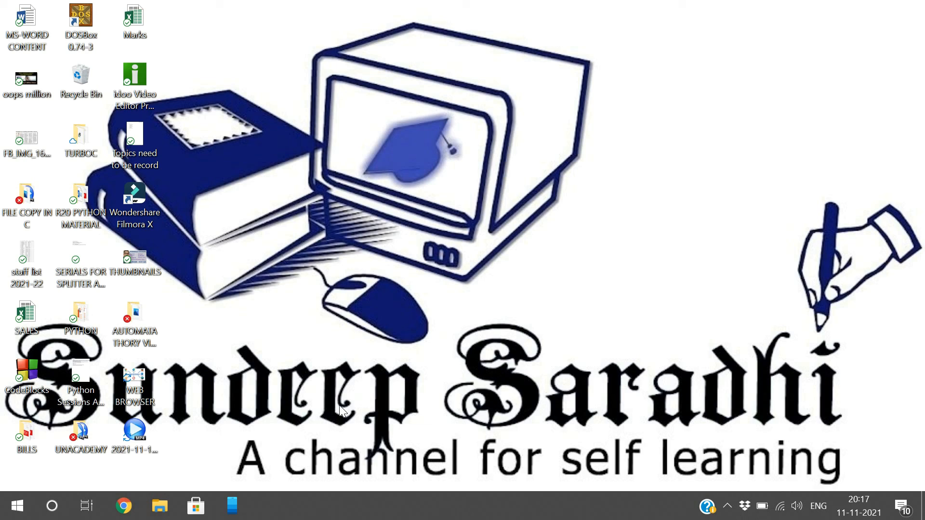
mouse_move(609, 295)
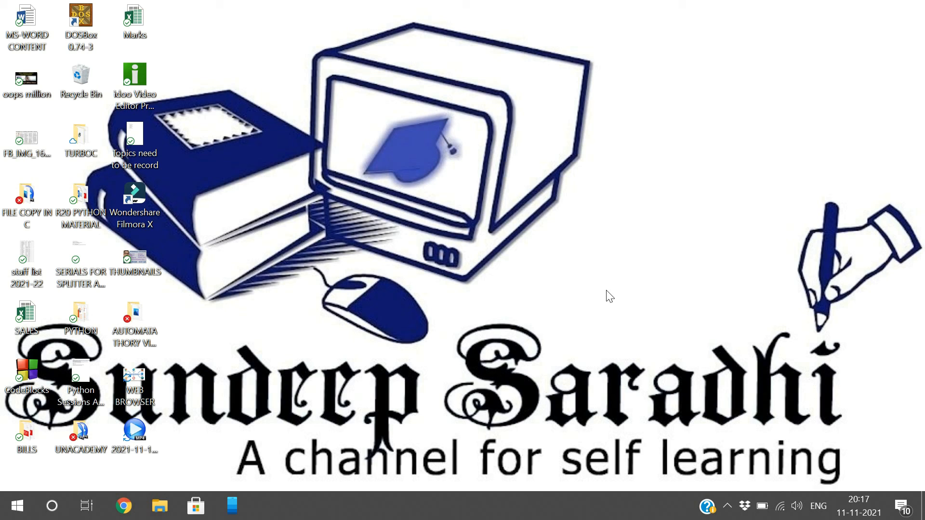
mouse_move(440, 274)
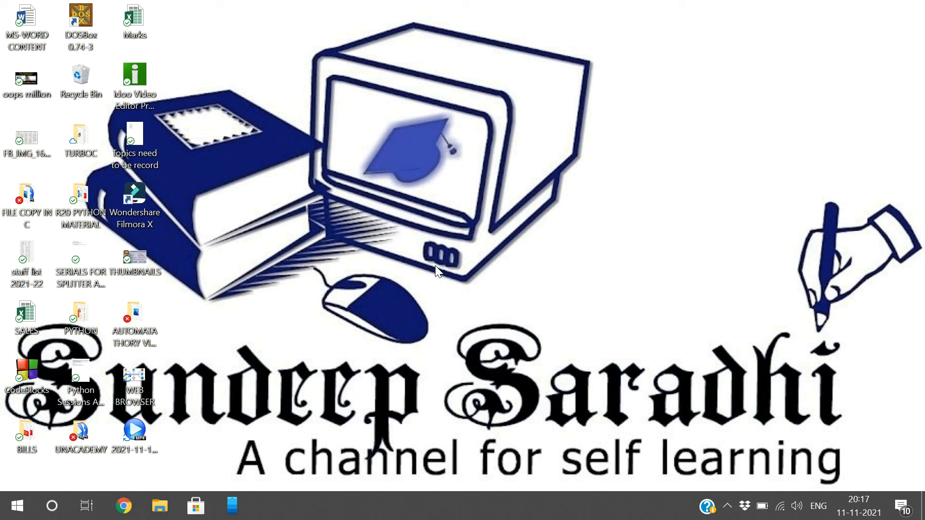
mouse_move(504, 291)
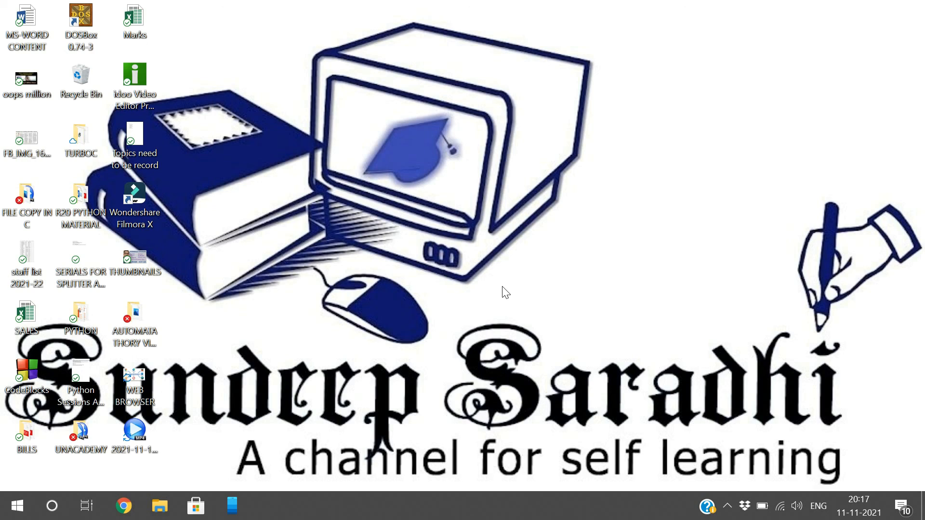